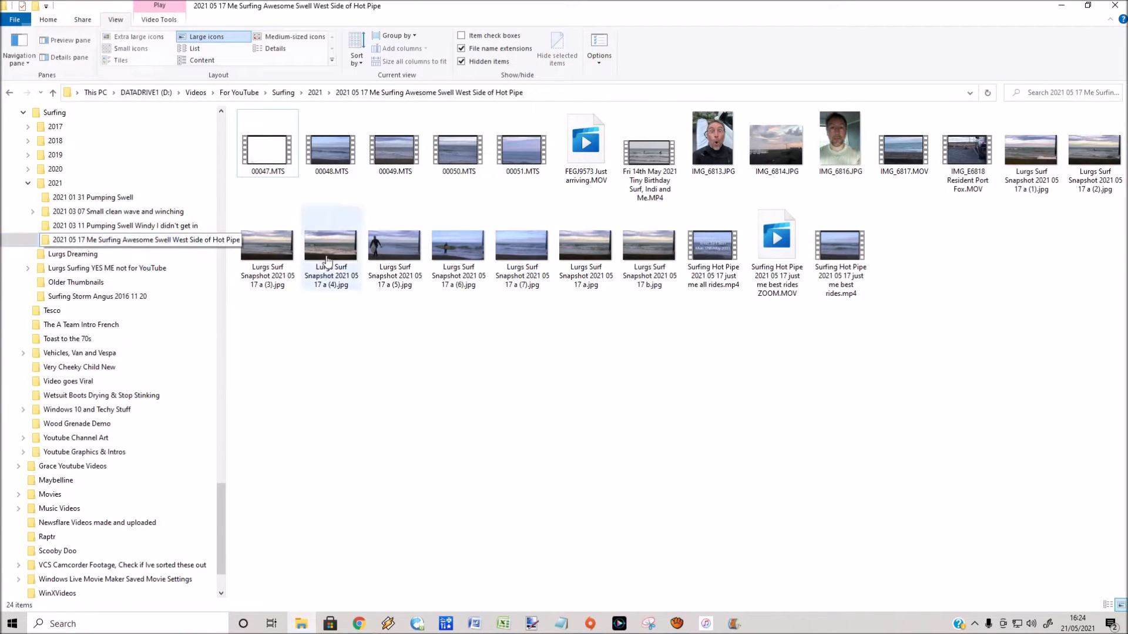
Step: Create a new folder named Photos inside the Hot Pipe surfing session folder
left_click(457, 142)
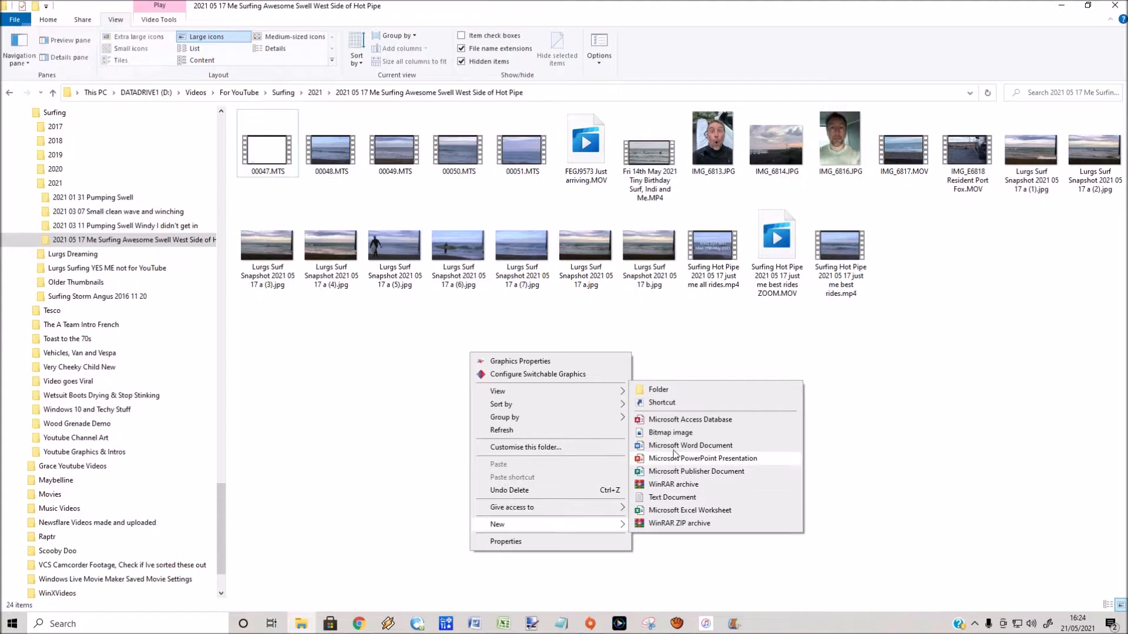
left_click(658, 388)
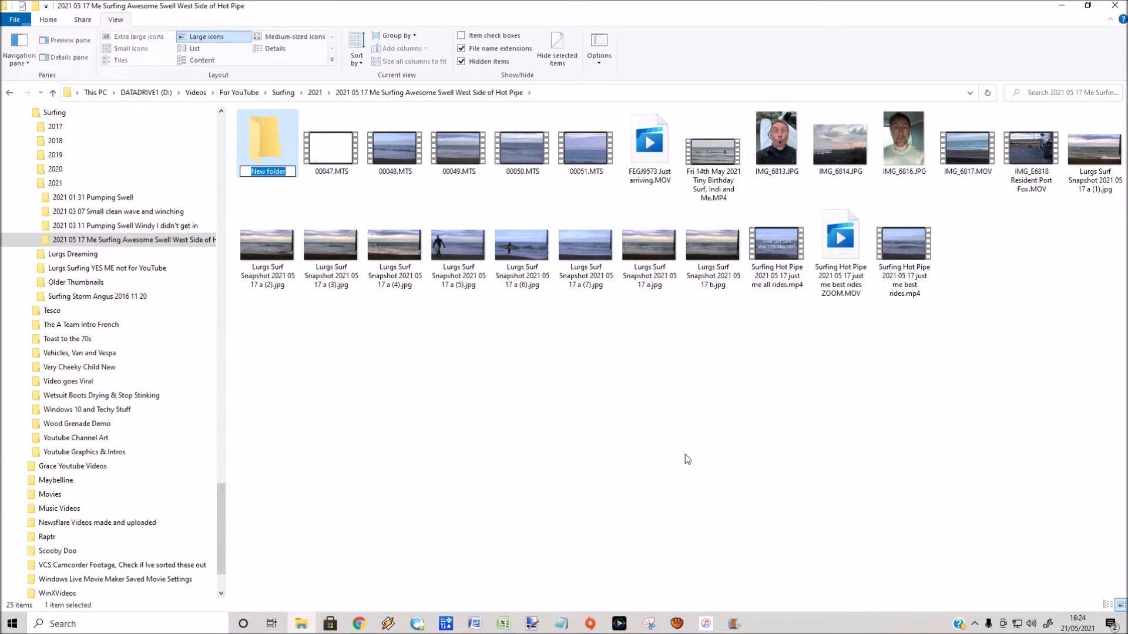
type("Photos")
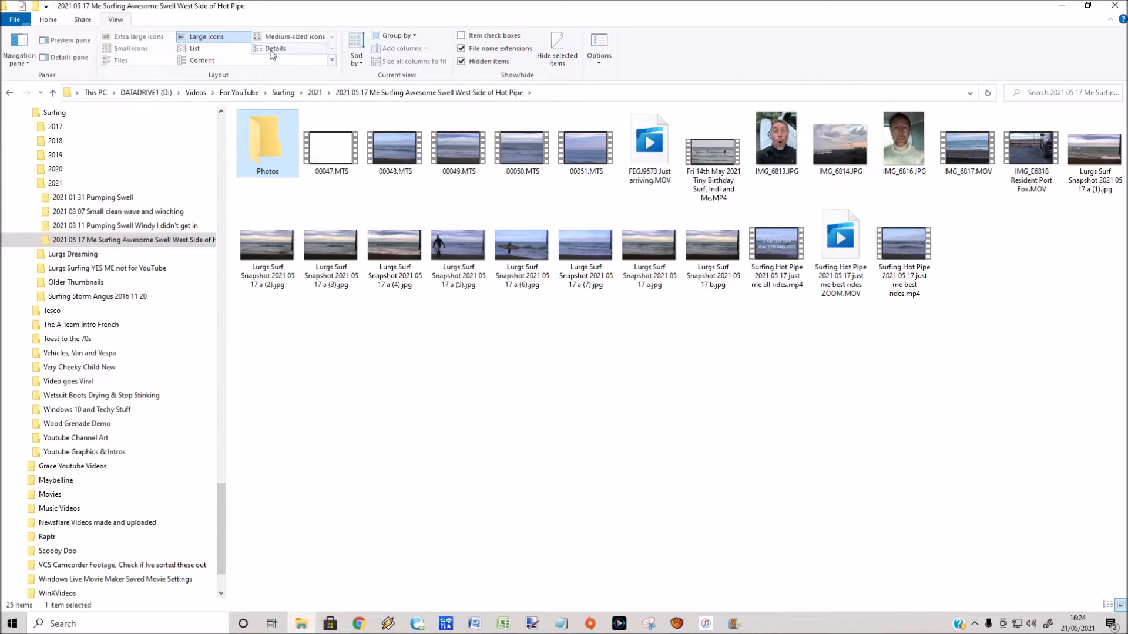
Step: In Details view grouped by type, select all twelve JPG images and move them into Photos
left_click(274, 48)
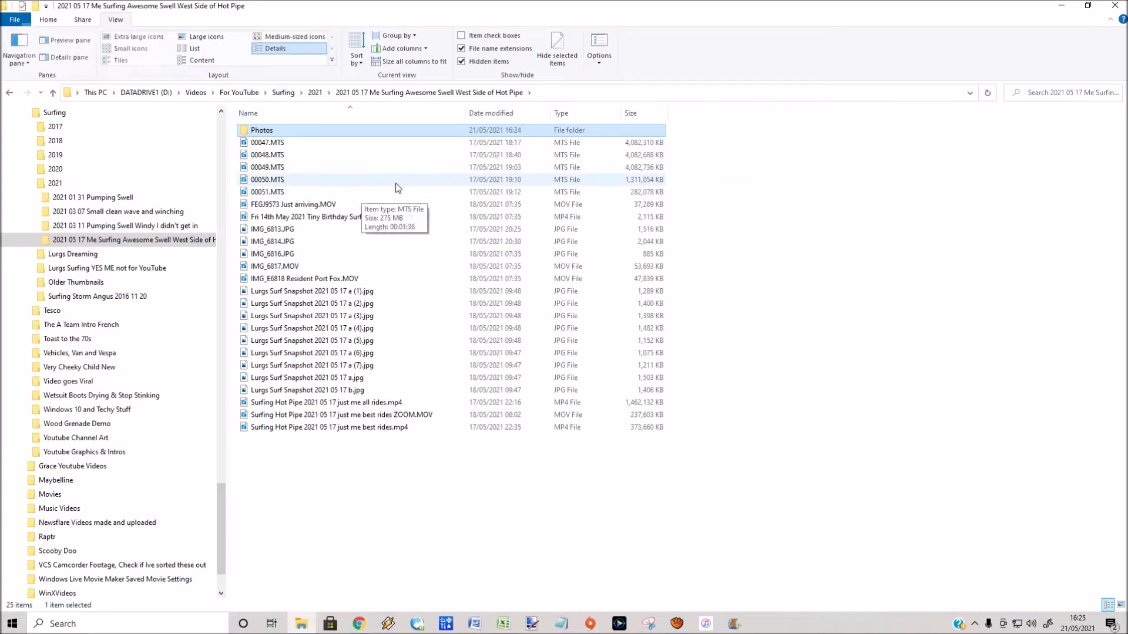
mouse_move(467, 180)
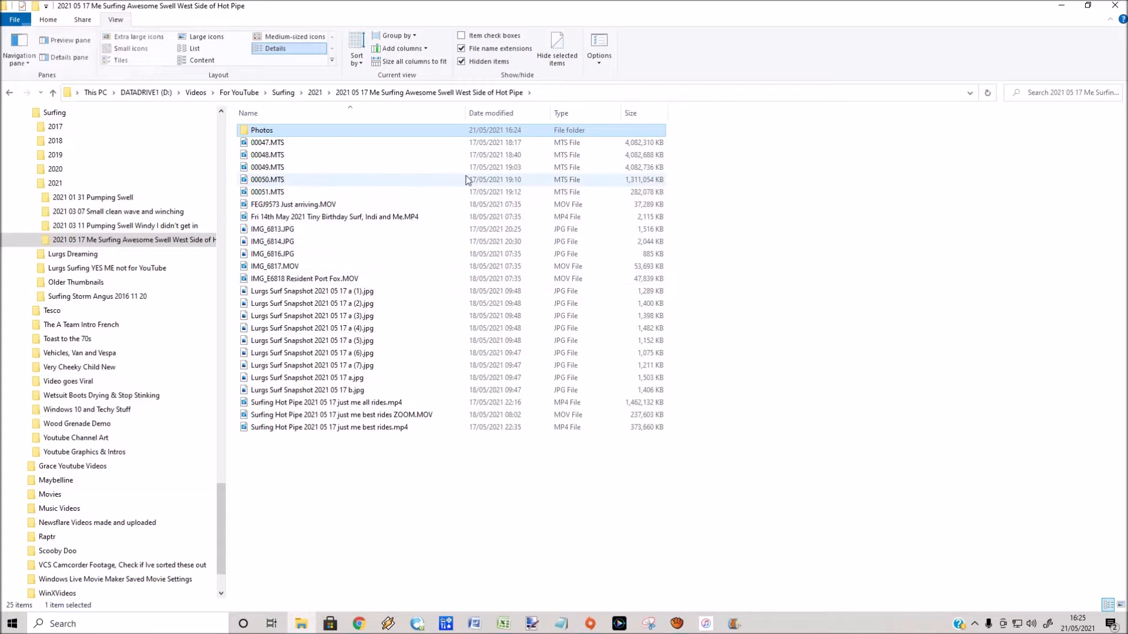
left_click(560, 113)
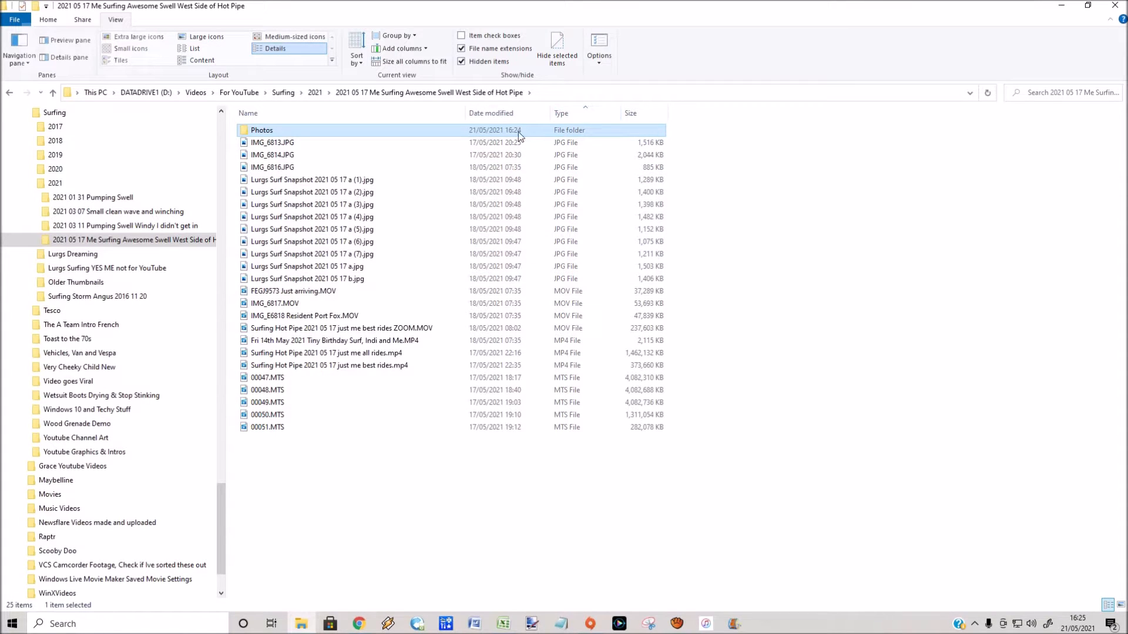
left_click(273, 142)
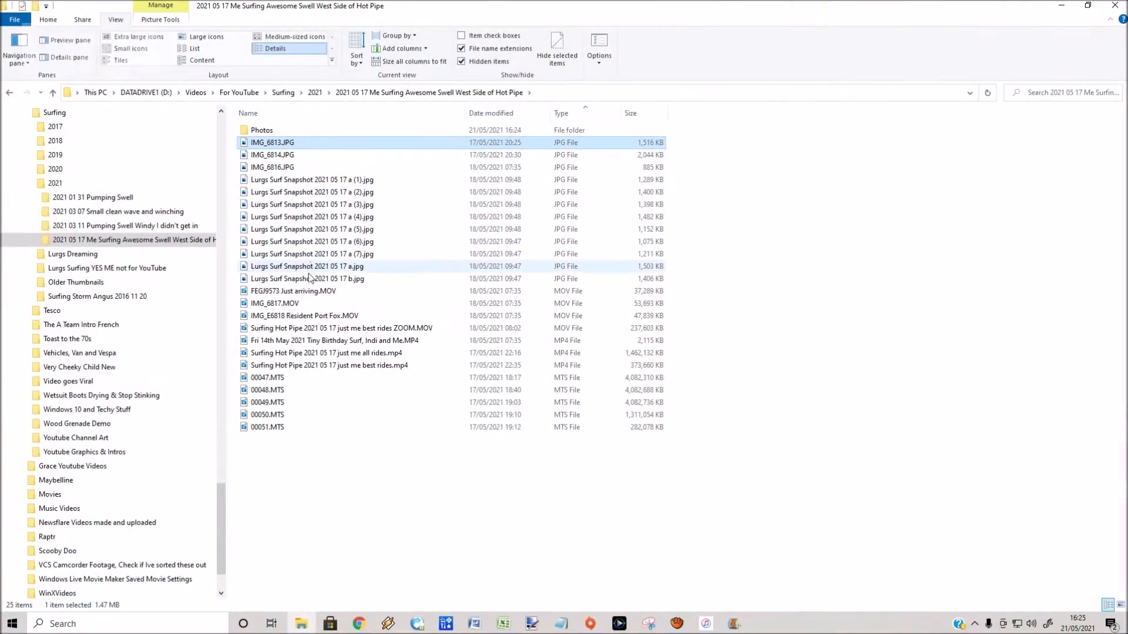
left_click(307, 279)
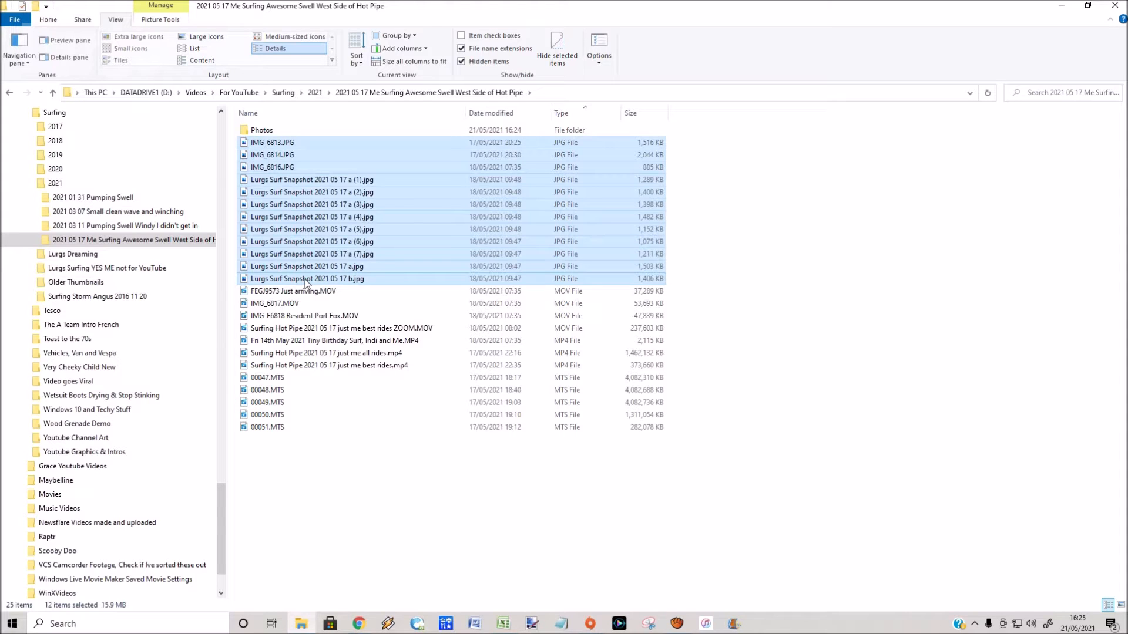
right_click(306, 278)
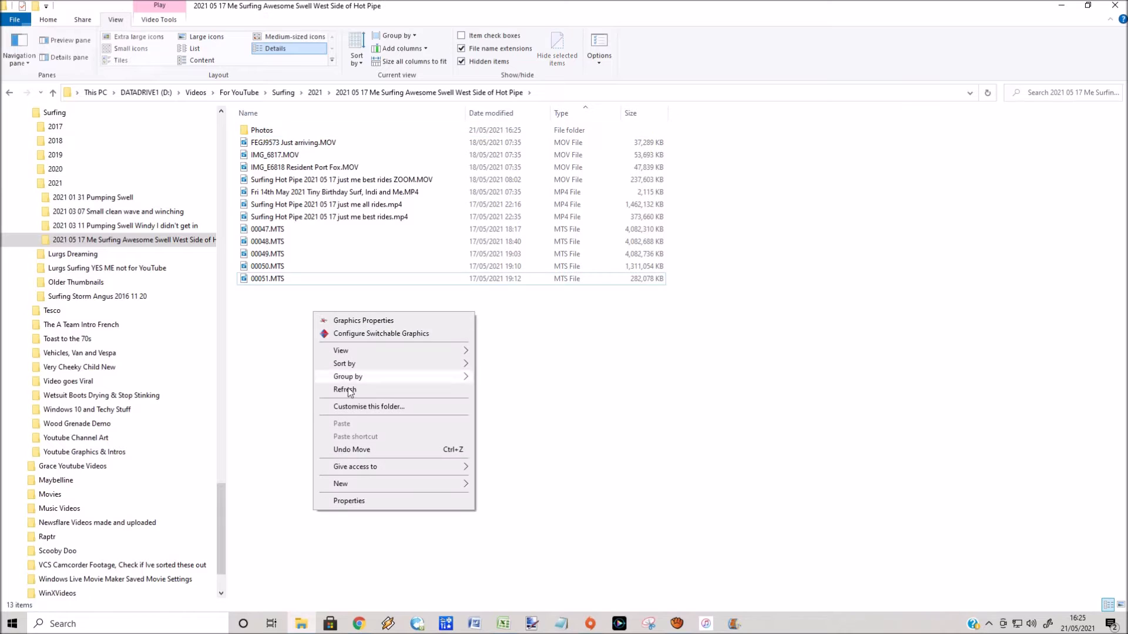
Step: Create a second new folder named 'Bits I want to keep' beside Photos
left_click(340, 483)
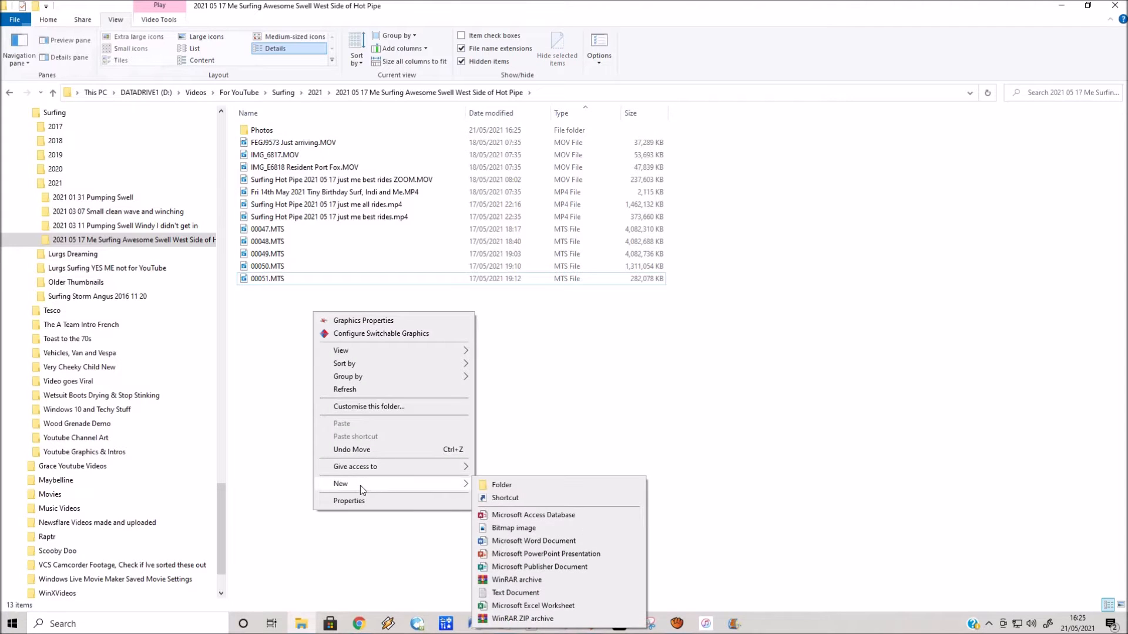
left_click(502, 485)
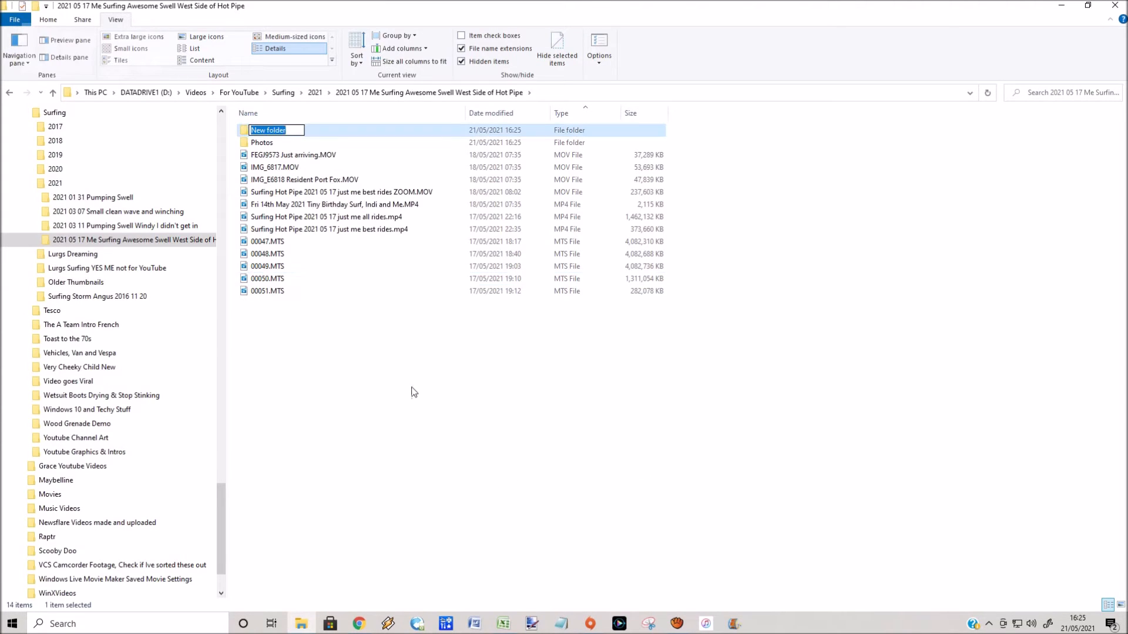
type("Bits I want to keep")
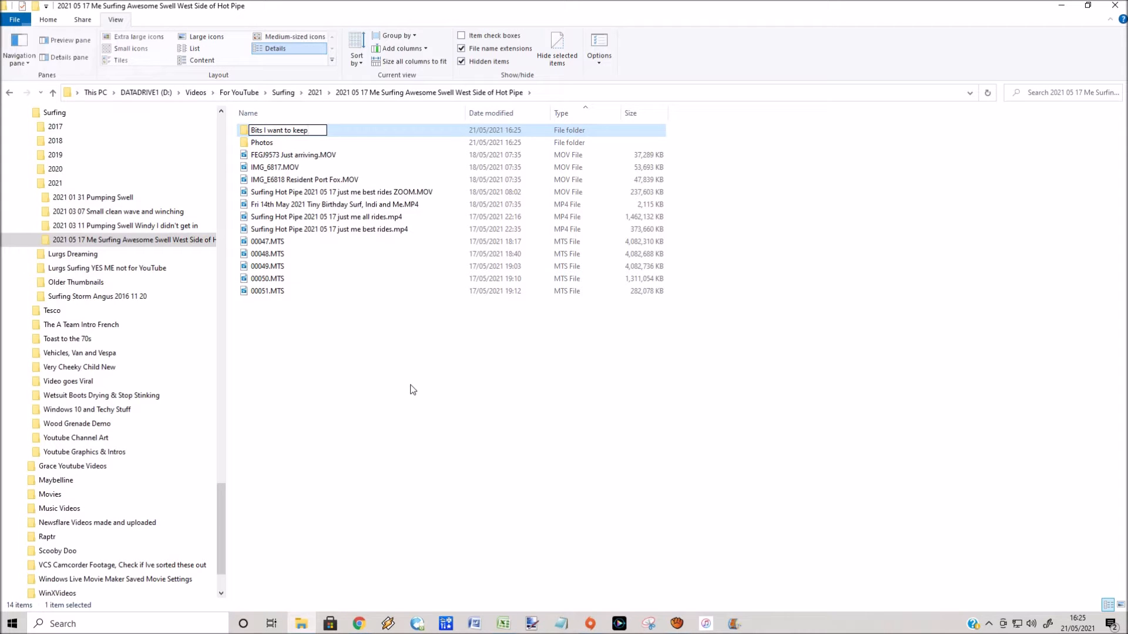
left_click(342, 191)
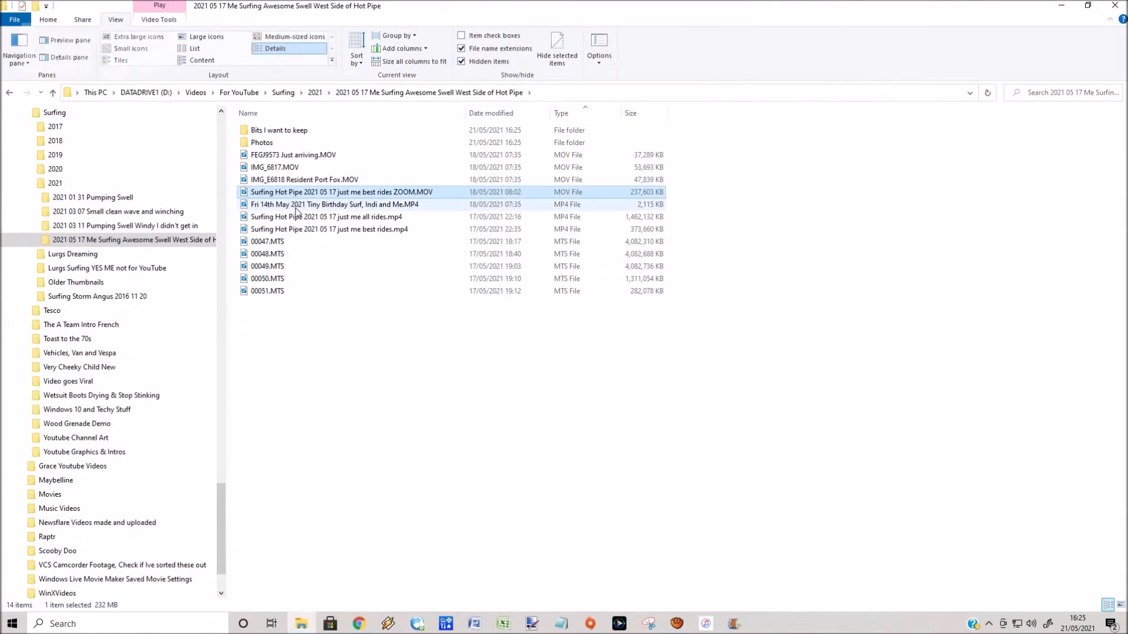
Step: Move the ZOOM best-rides, all-rides, 00049 and 00051 videos into 'Bits I want to keep'
left_click(326, 217)
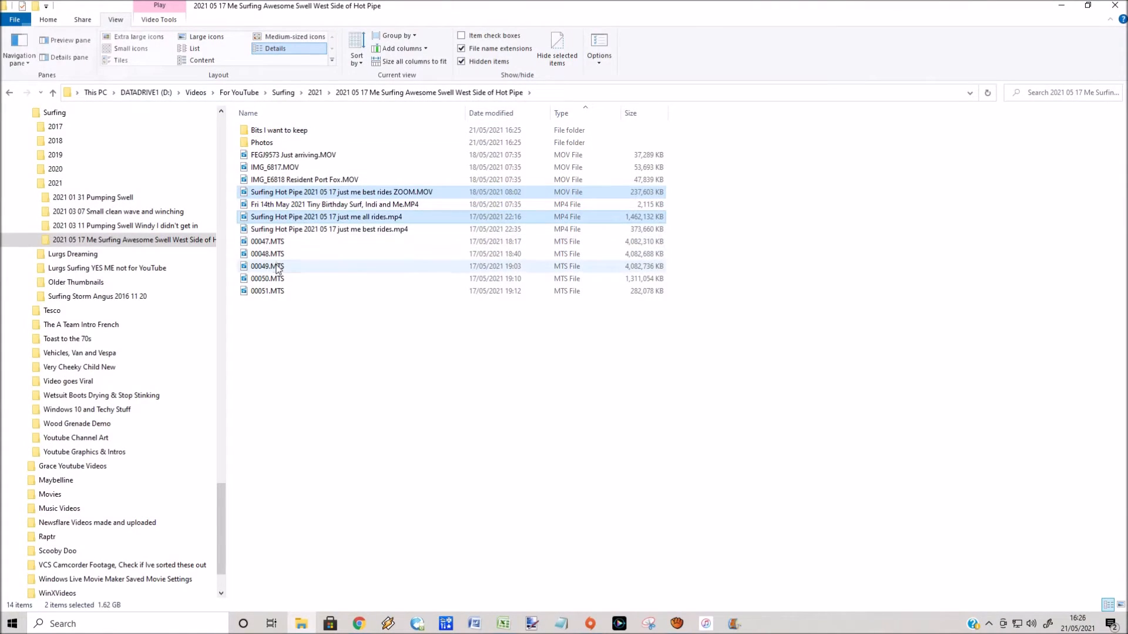
left_click(266, 290)
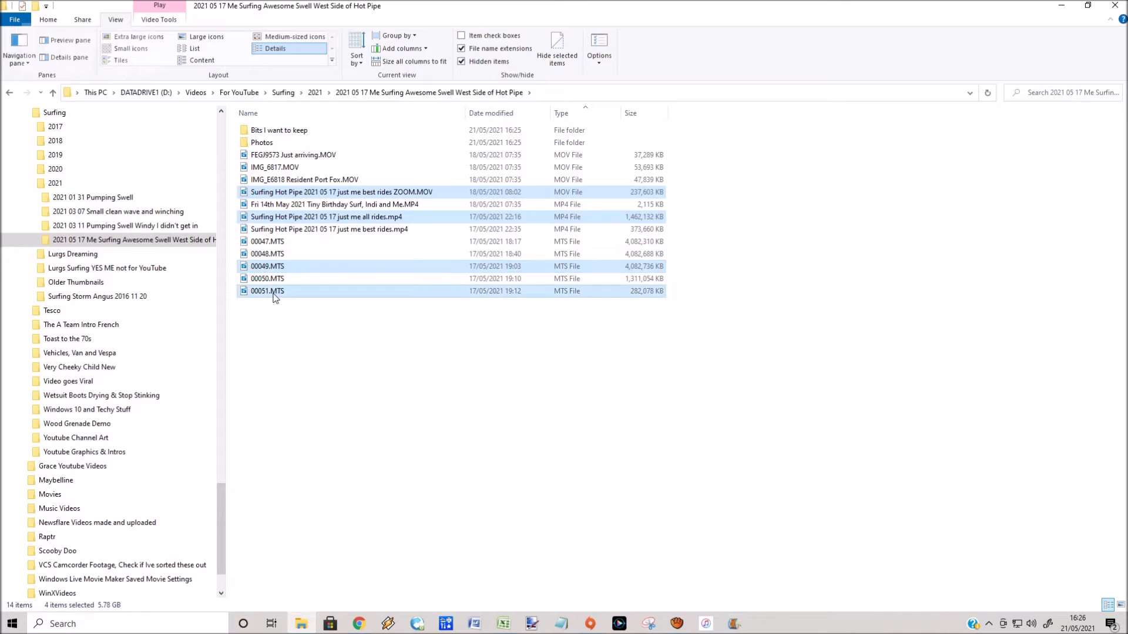
right_click(274, 290)
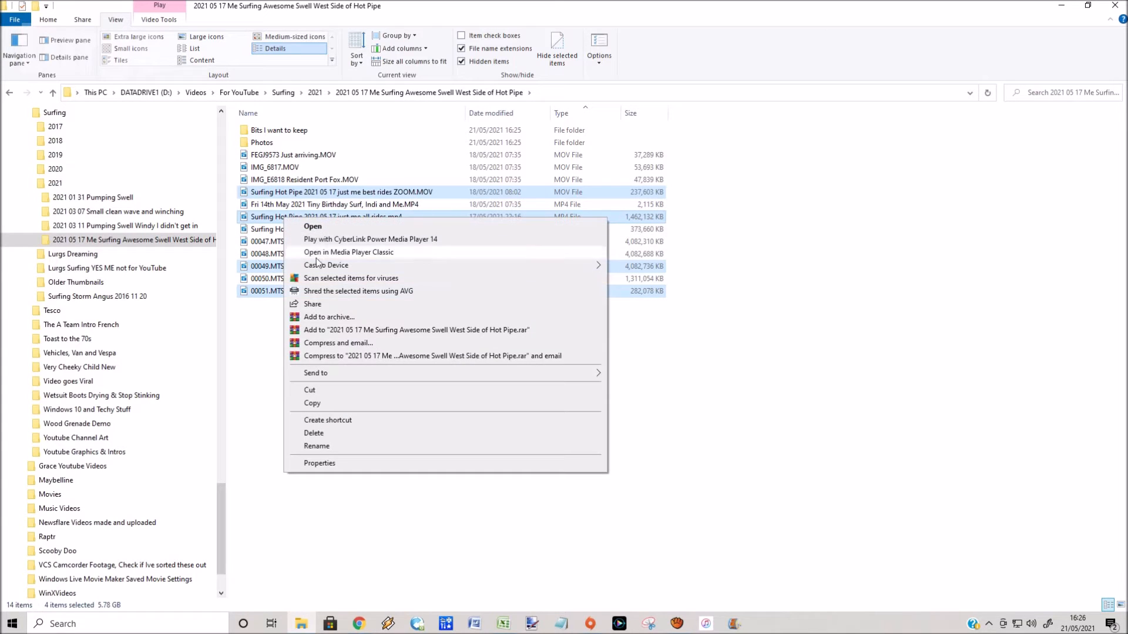
mouse_move(325, 406)
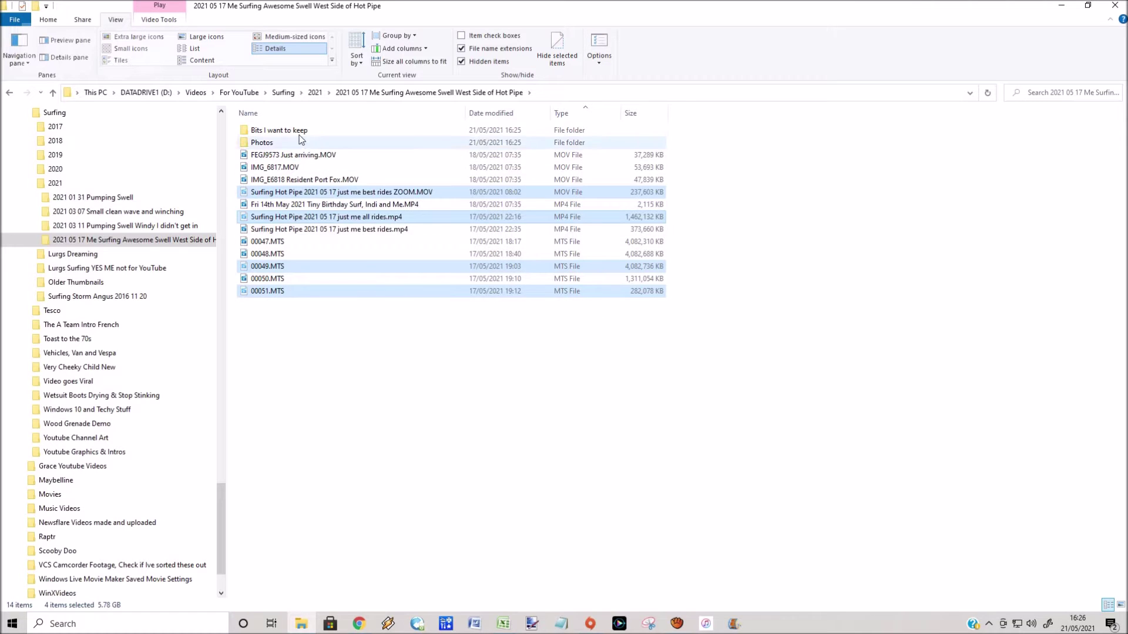
right_click(279, 130)
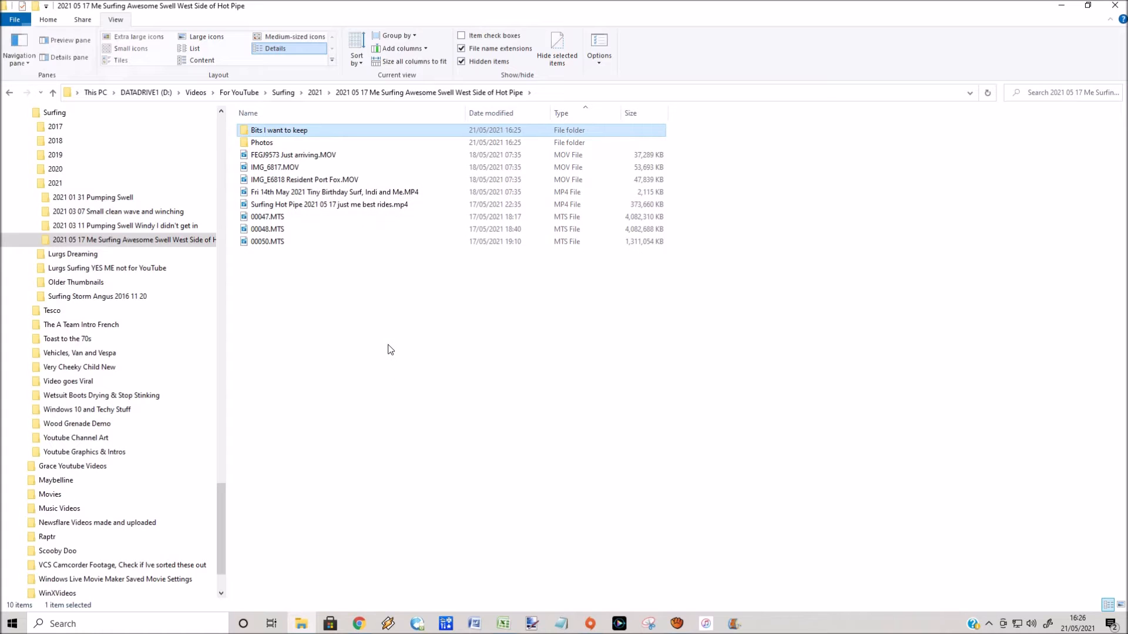
left_click(280, 142)
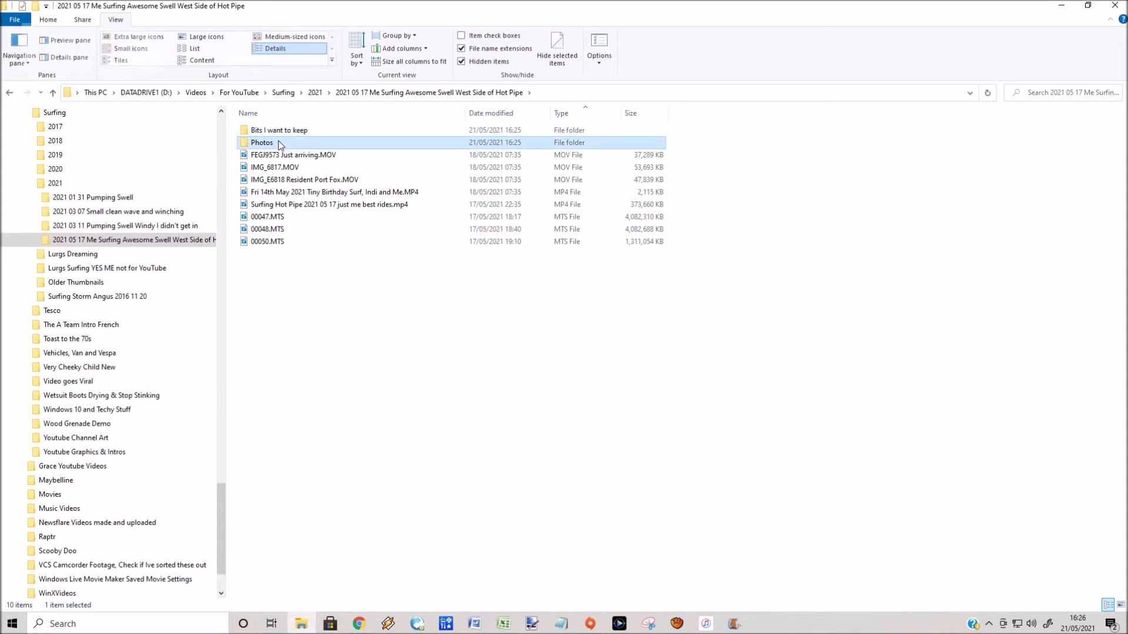